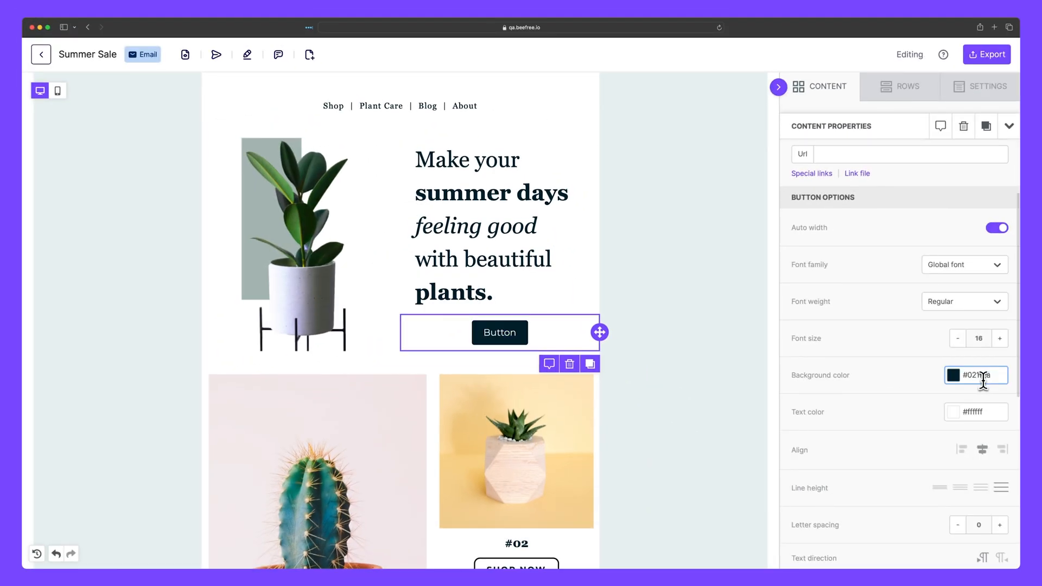
Step: Give the hero's Shop Now button a white #ffffff background with black #000000 text
double_click(500, 332)
type("Shop Now")
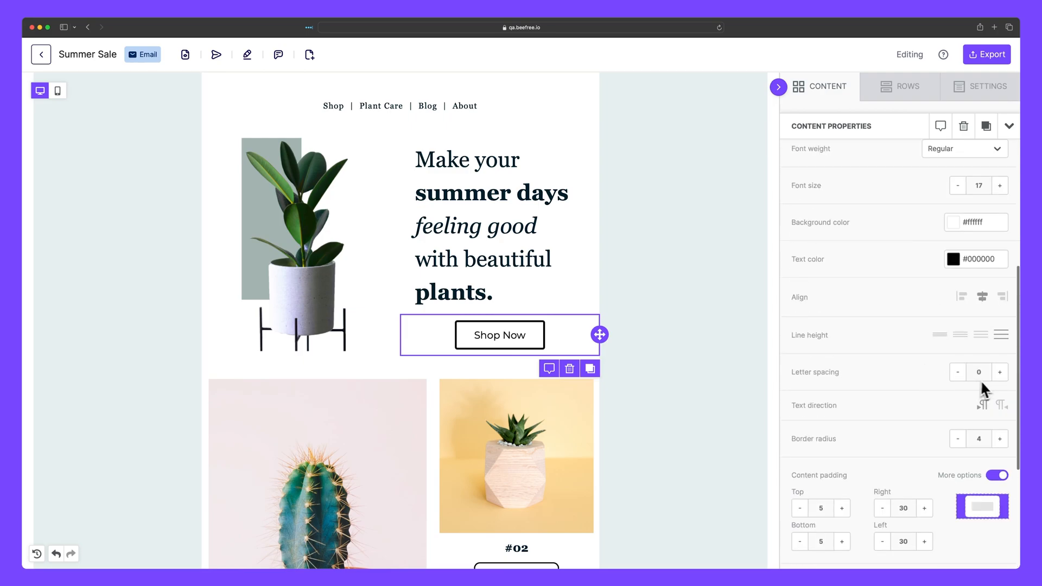
left_click(1000, 438)
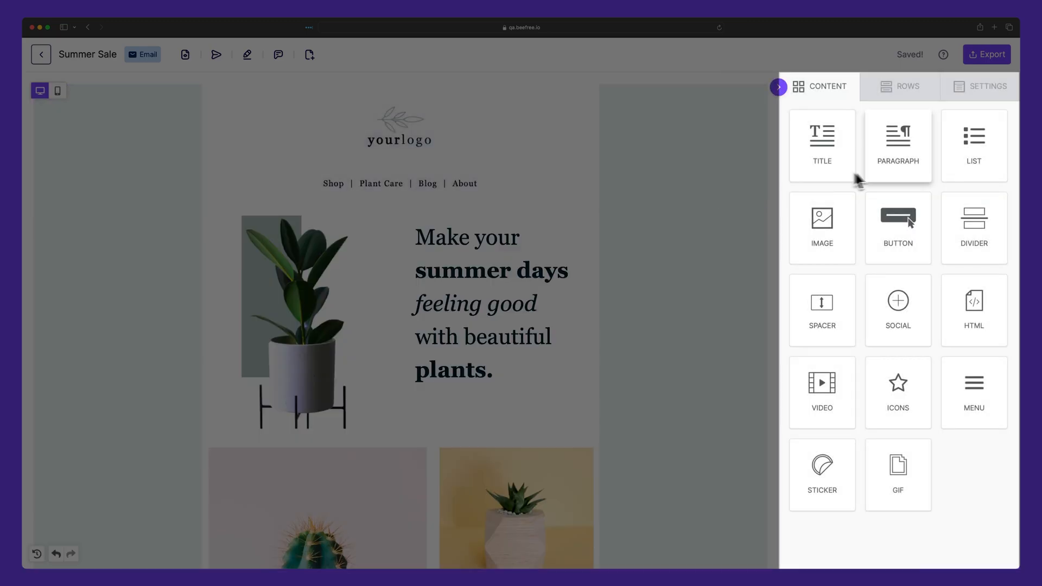
mouse_move(959, 228)
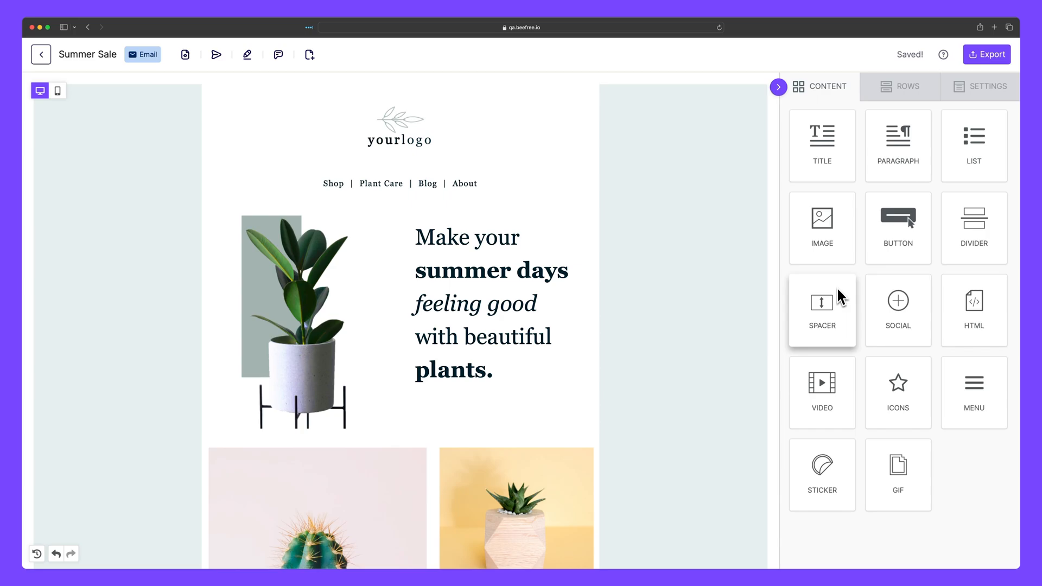
Step: Collapse the right sidebar to widen the canvas, then bring the Content block tiles back
left_click(779, 87)
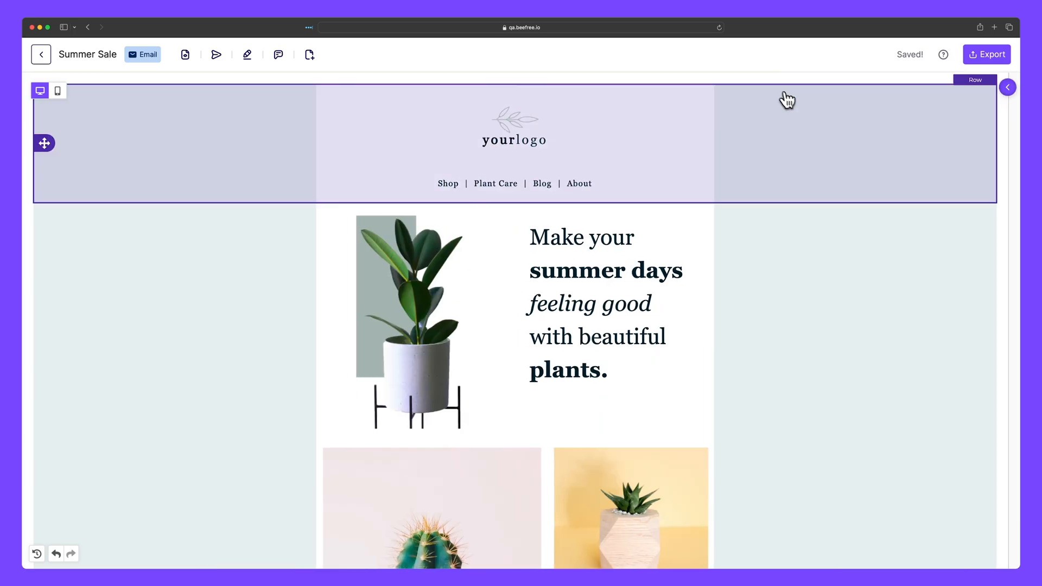
left_click(1007, 87)
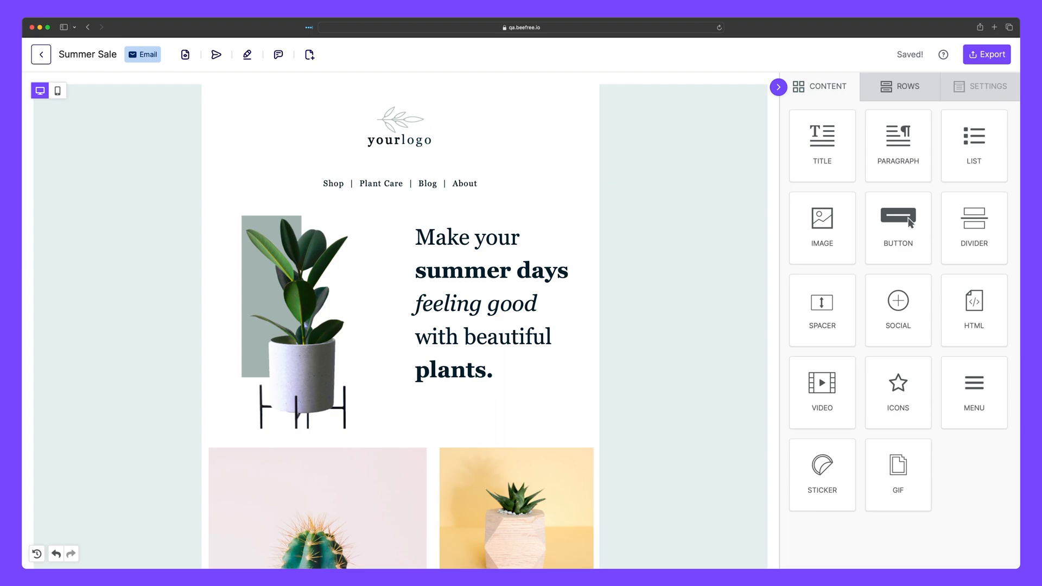
Step: Drop a Button block beneath the hero headline and give it a dark green background colour
left_click_drag(898, 214, 590, 405)
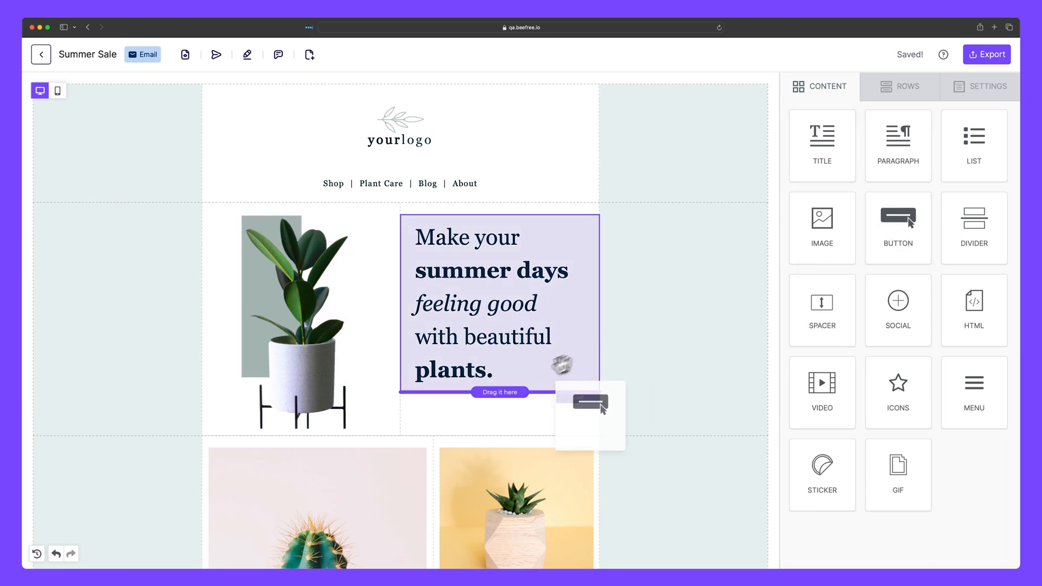
left_click_drag(588, 414, 500, 411)
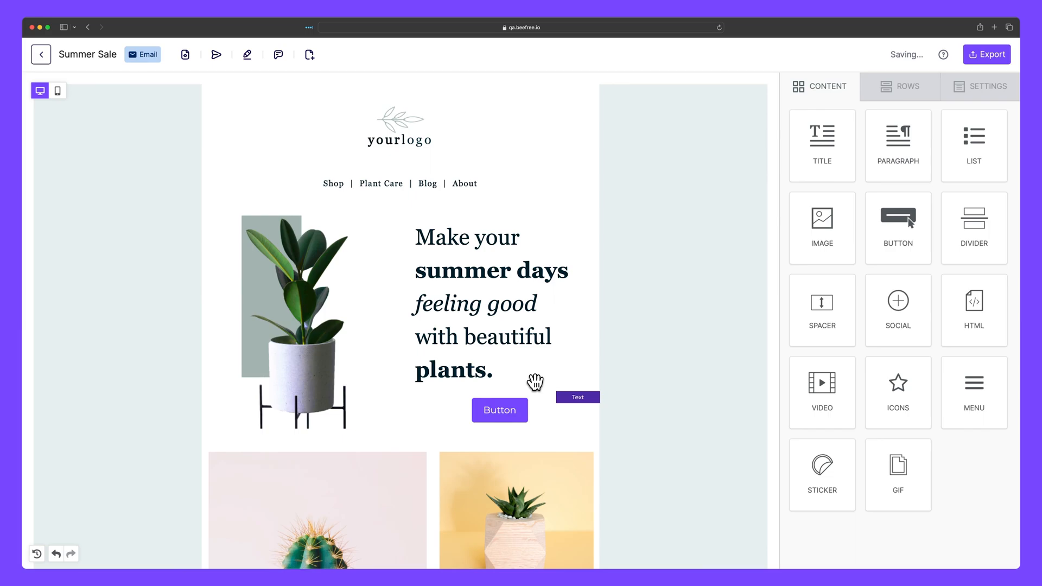
left_click(499, 410)
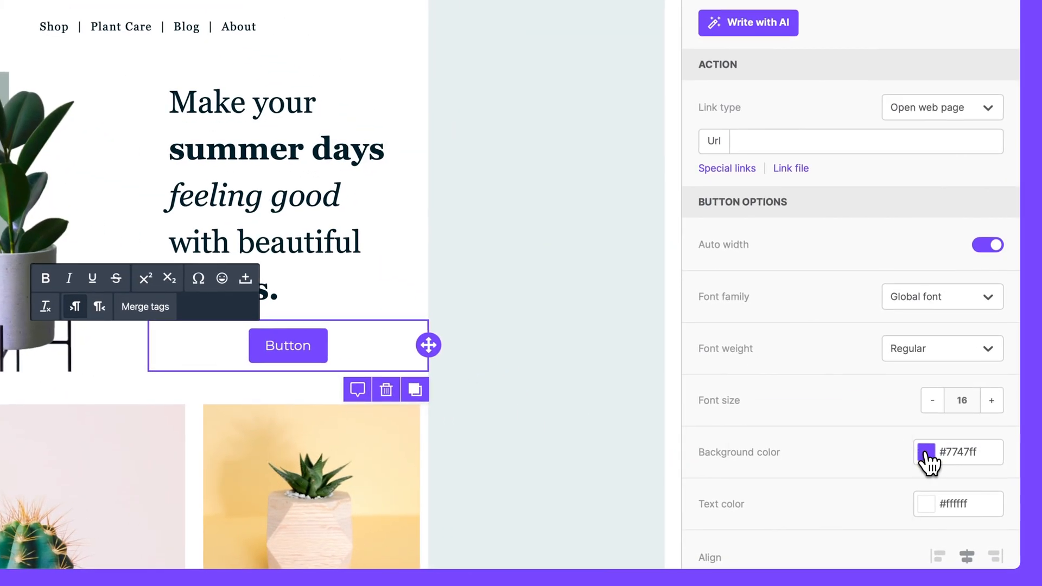
left_click(925, 451)
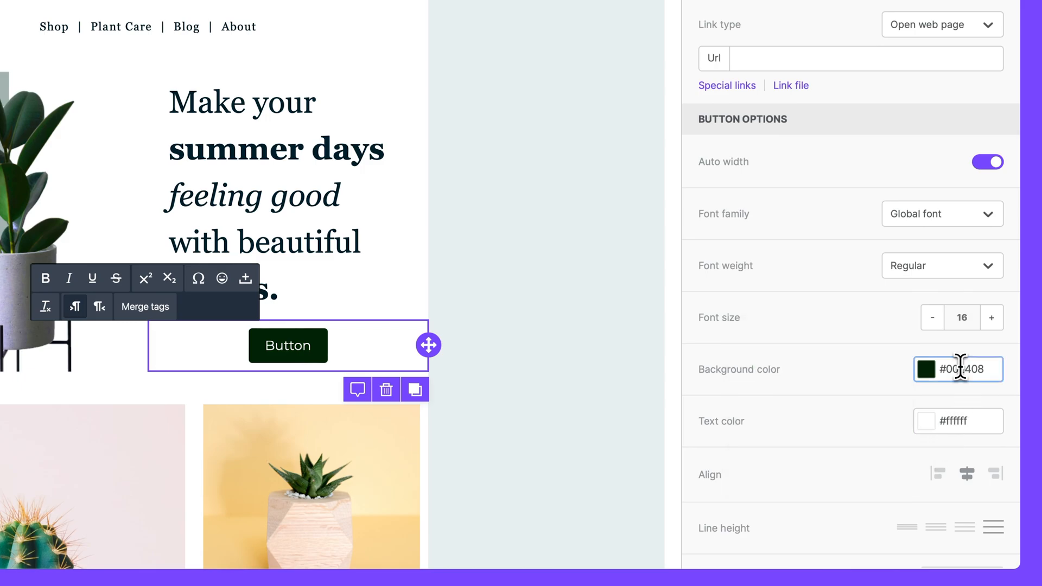
left_click(749, 184)
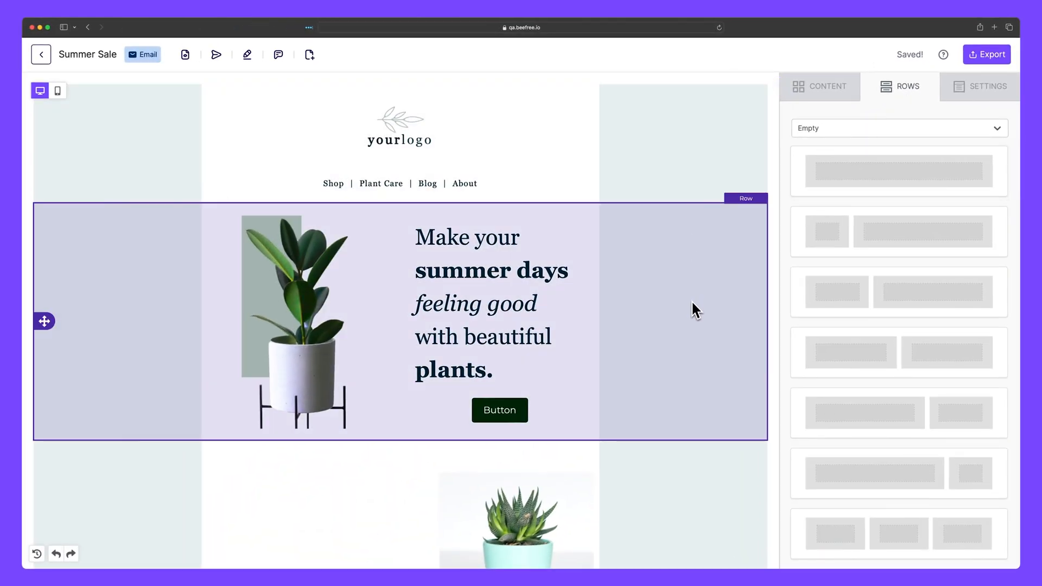
Step: Switch the Rows collection to Default, then to My Saved Rows with Header 1 and Image space
scroll("down", 3)
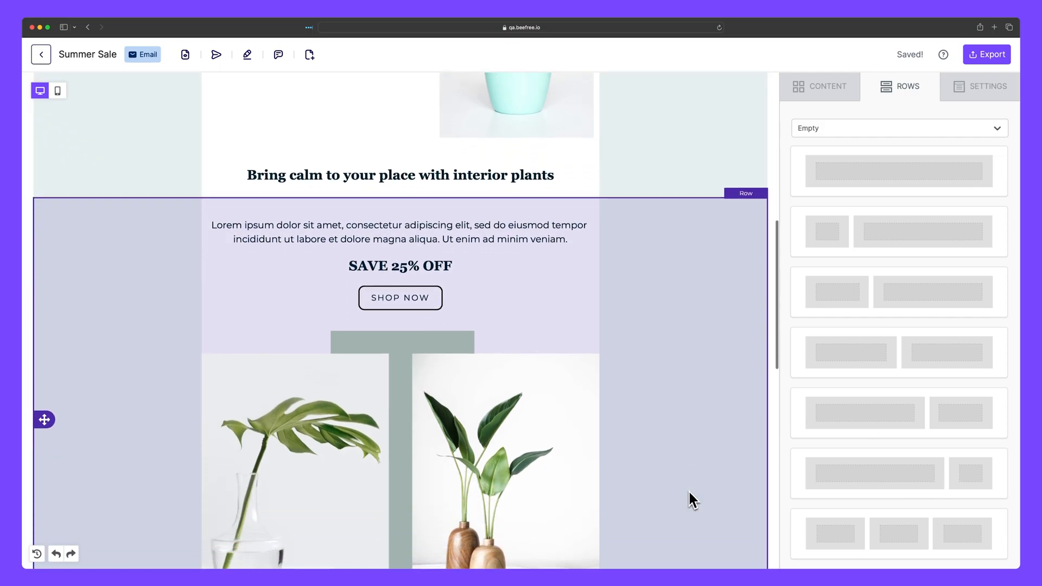
scroll("down", 3)
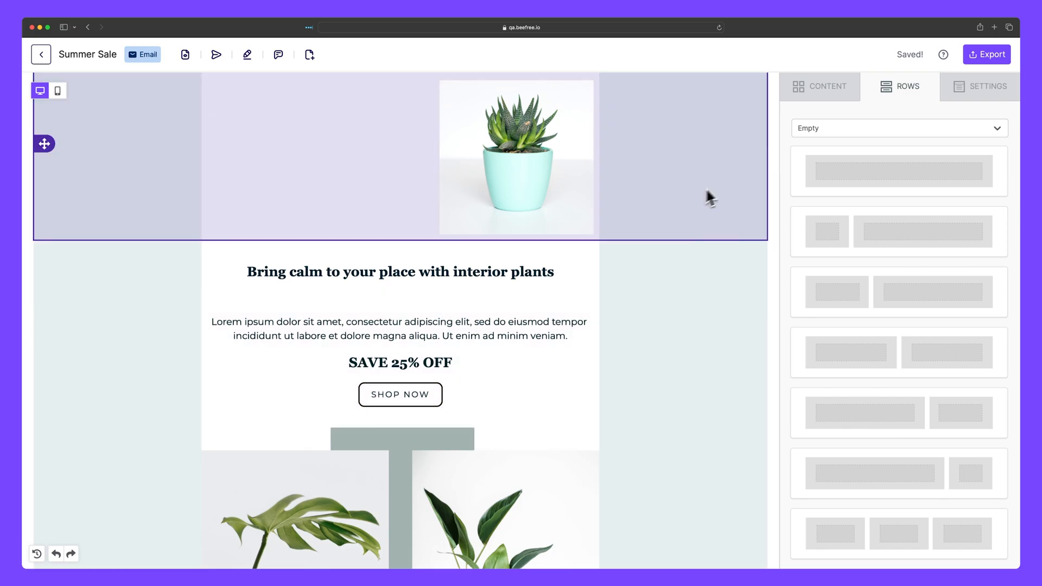
left_click(899, 128)
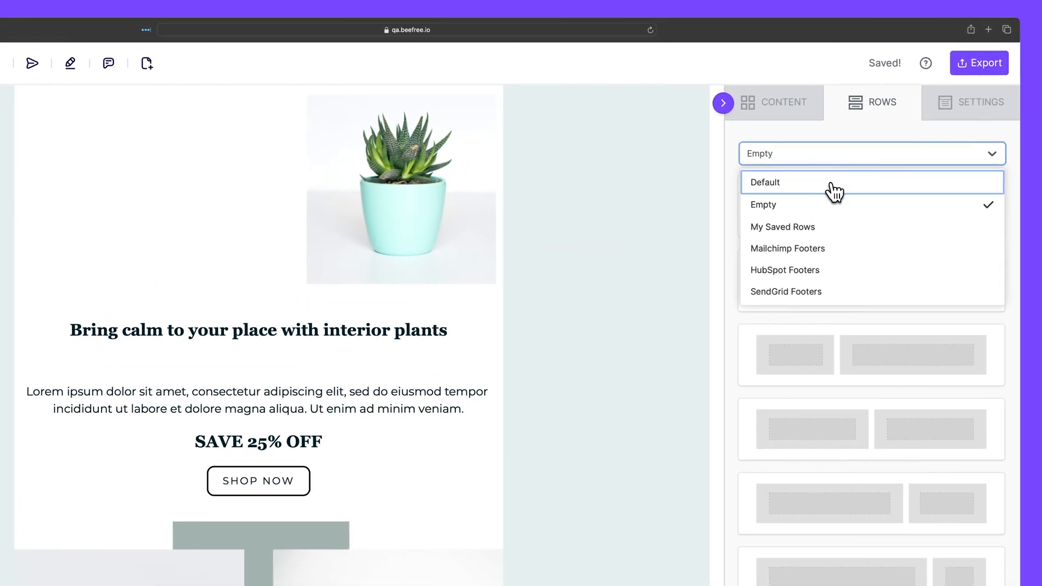
left_click(767, 183)
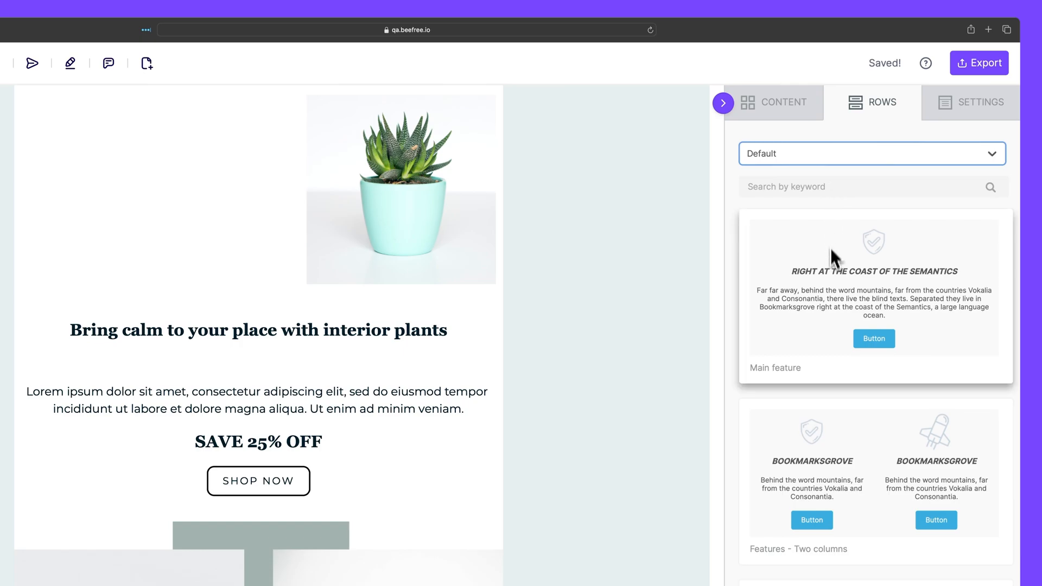
scroll("down", 3)
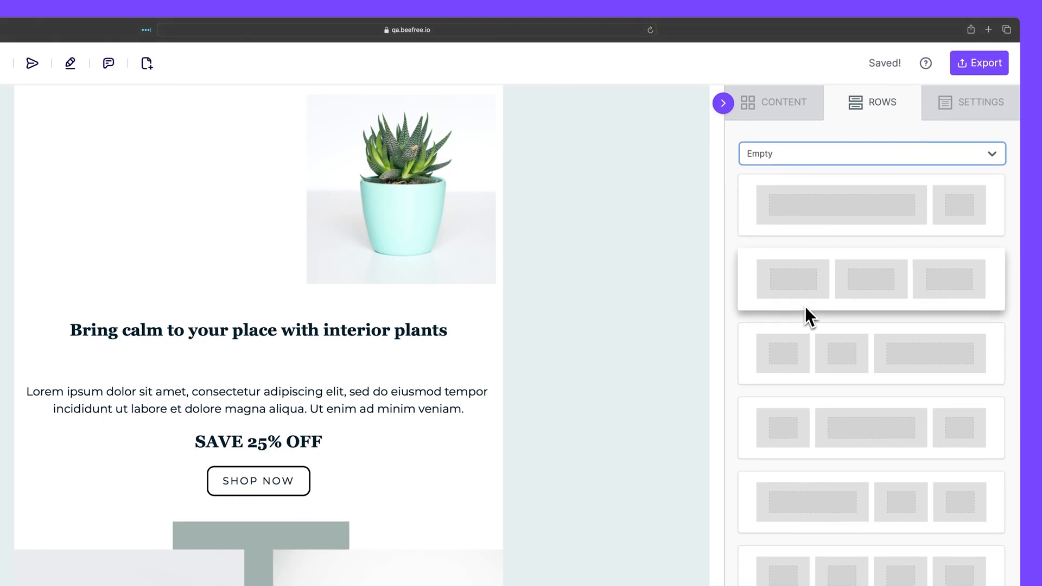
left_click(870, 153)
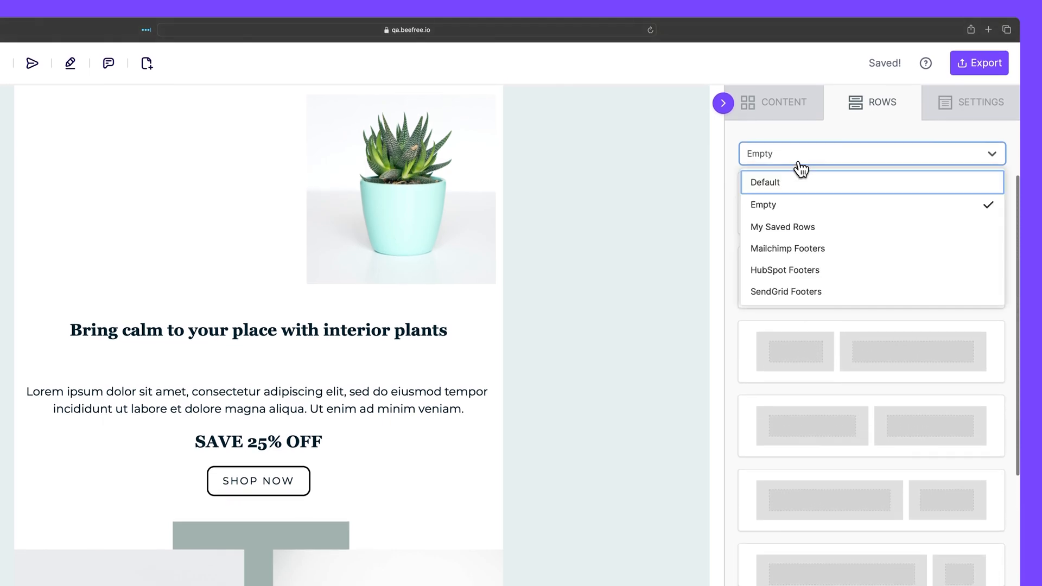
left_click(782, 227)
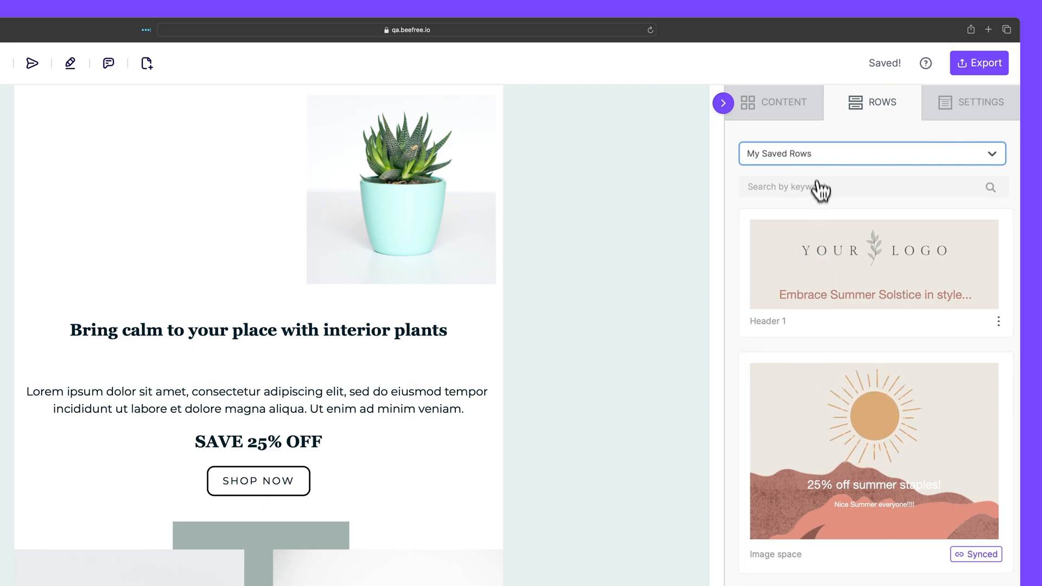
left_click(872, 153)
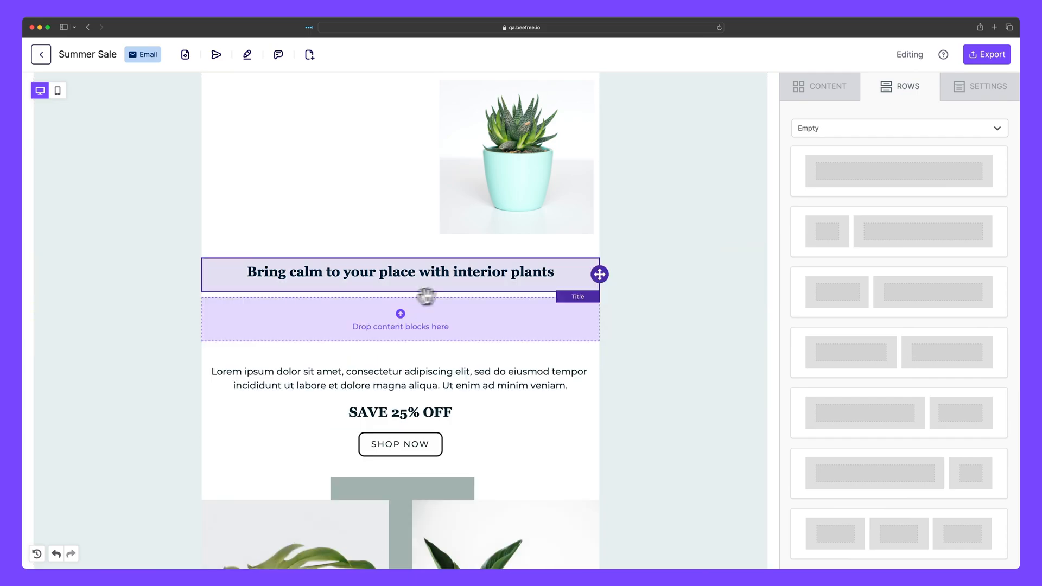
left_click(819, 87)
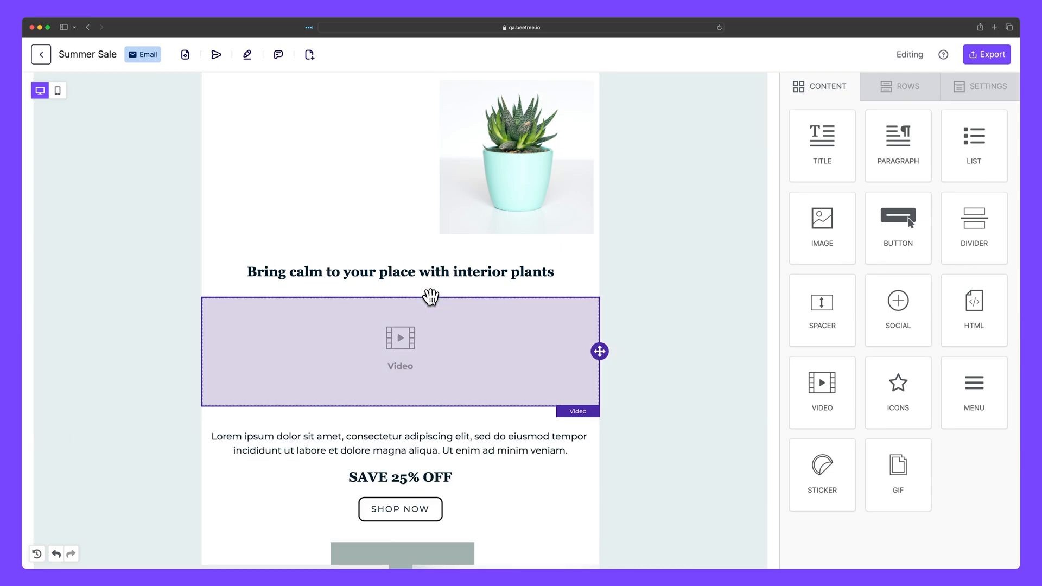
left_click(400, 351)
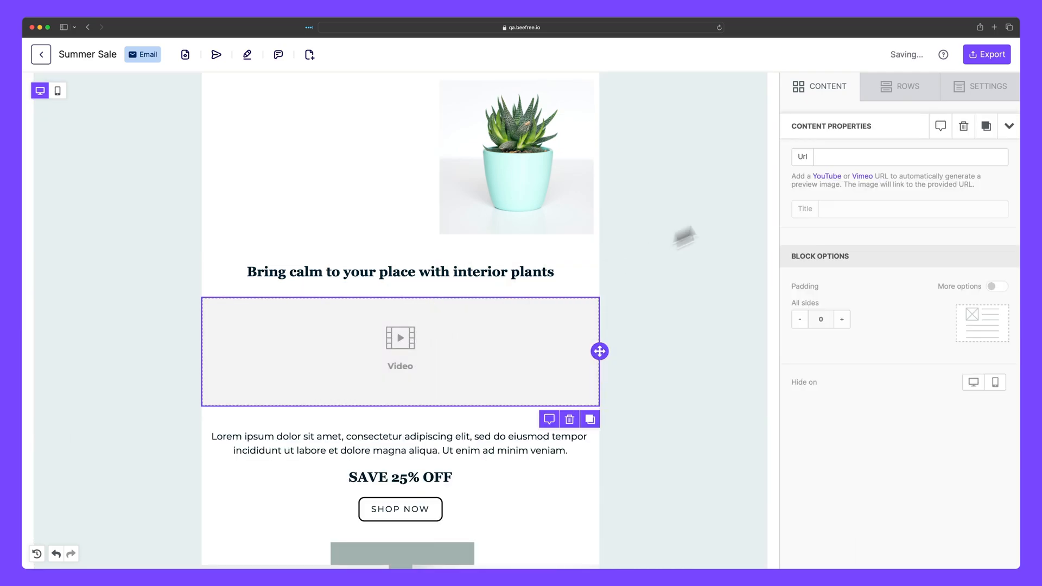
type("https://www.youtube.com/watch?v=34xD4FUUFAE")
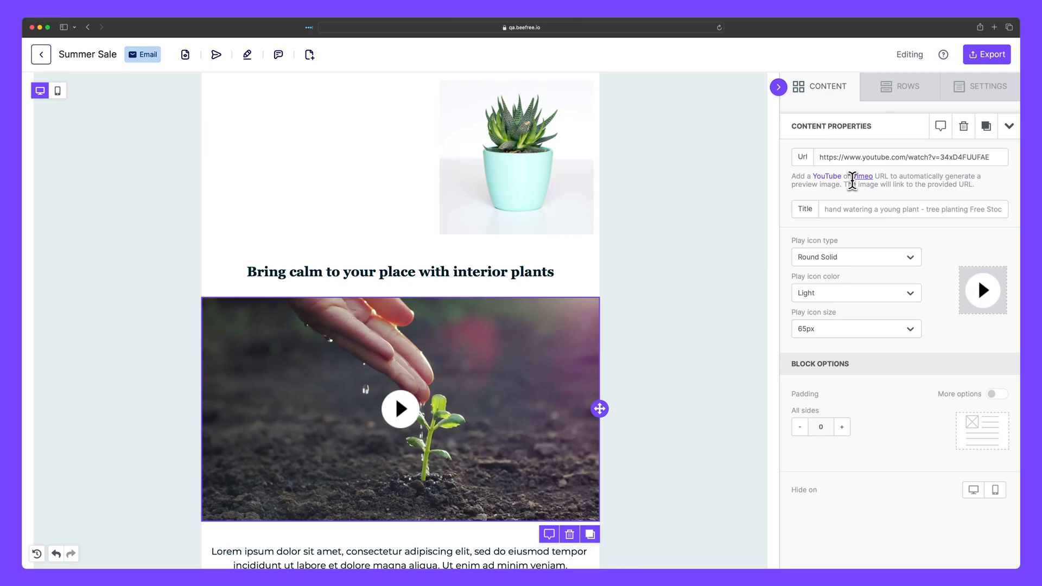
scroll("up", 3)
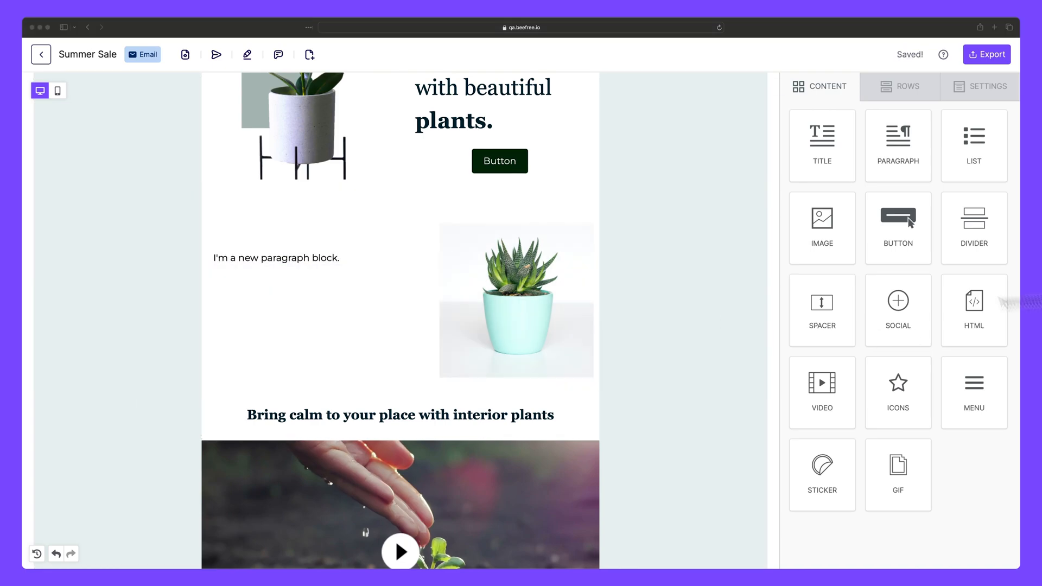
Step: Give the succulent row a third empty column and raise Column 1's bottom padding
left_click(276, 259)
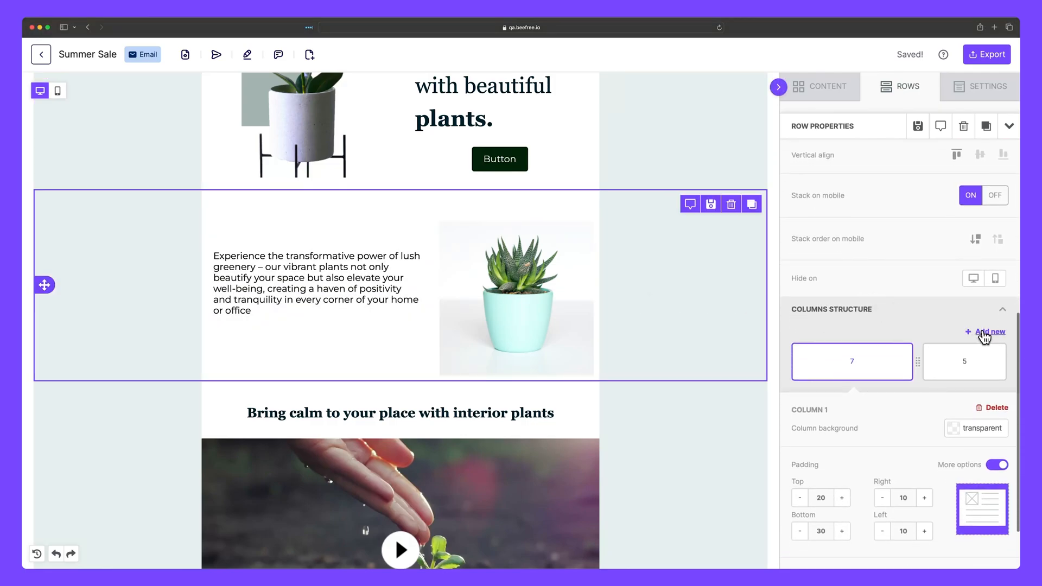
left_click(990, 332)
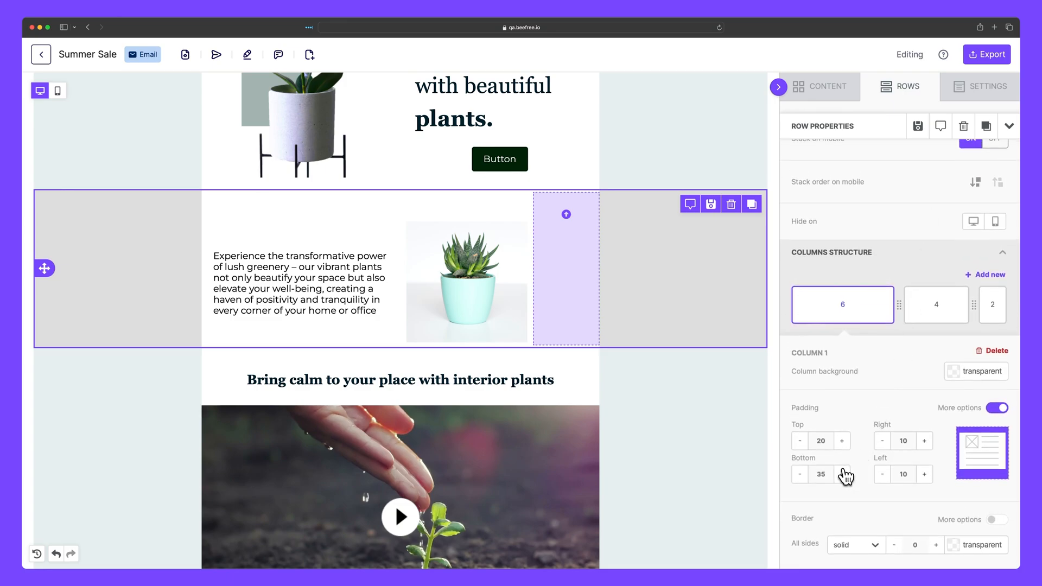
left_click(840, 441)
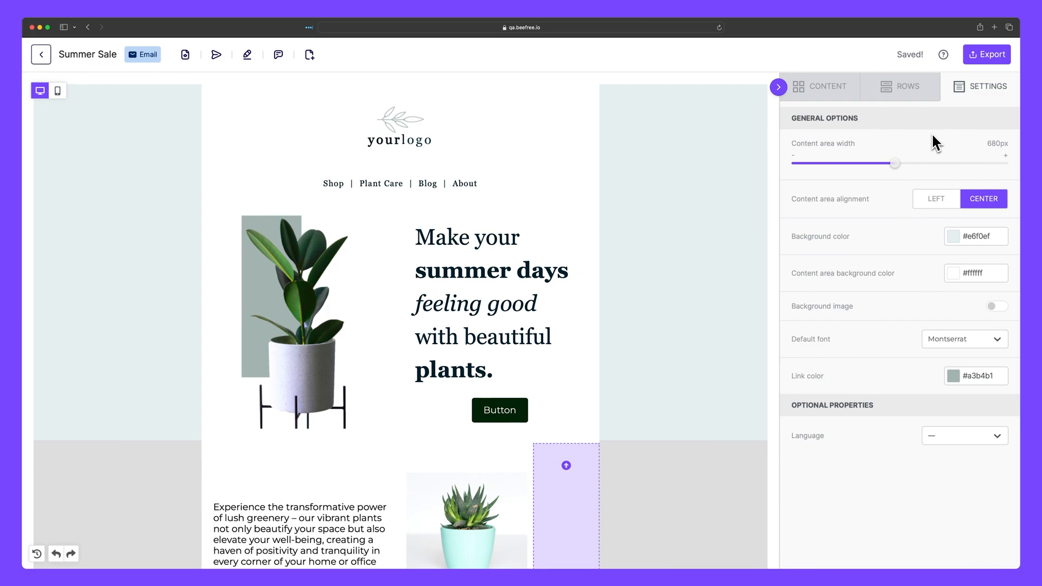
Step: Set the content area width to 705px and change the page background colour
left_click_drag(895, 163, 856, 164)
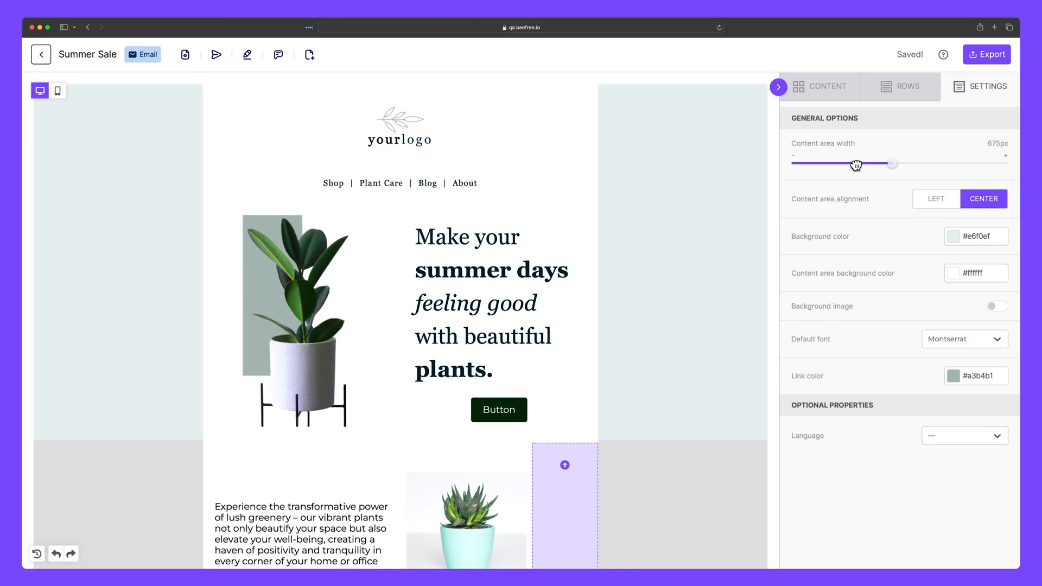
left_click_drag(856, 164, 907, 164)
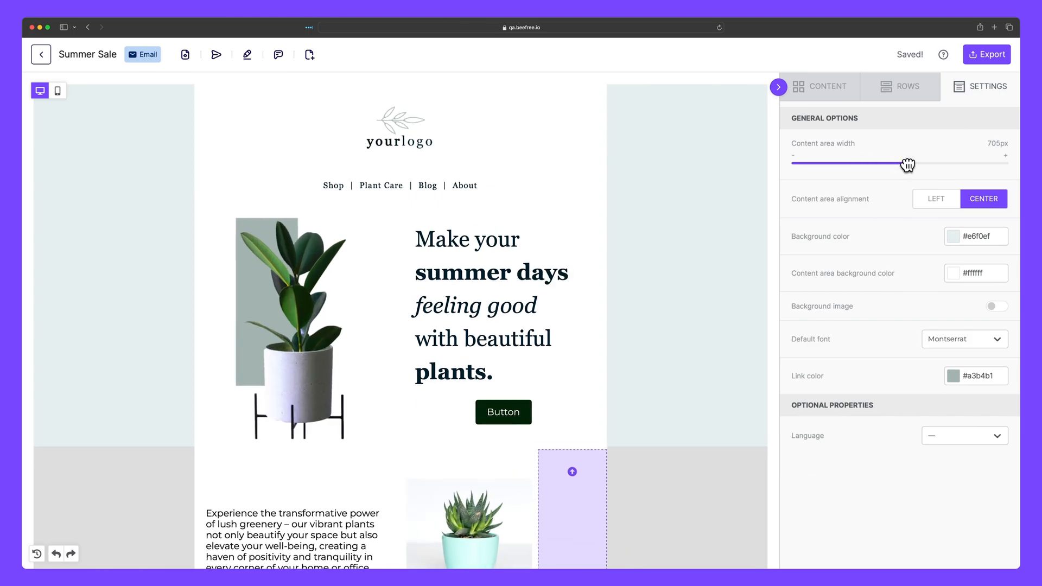
left_click(976, 236)
type("#99a3a2")
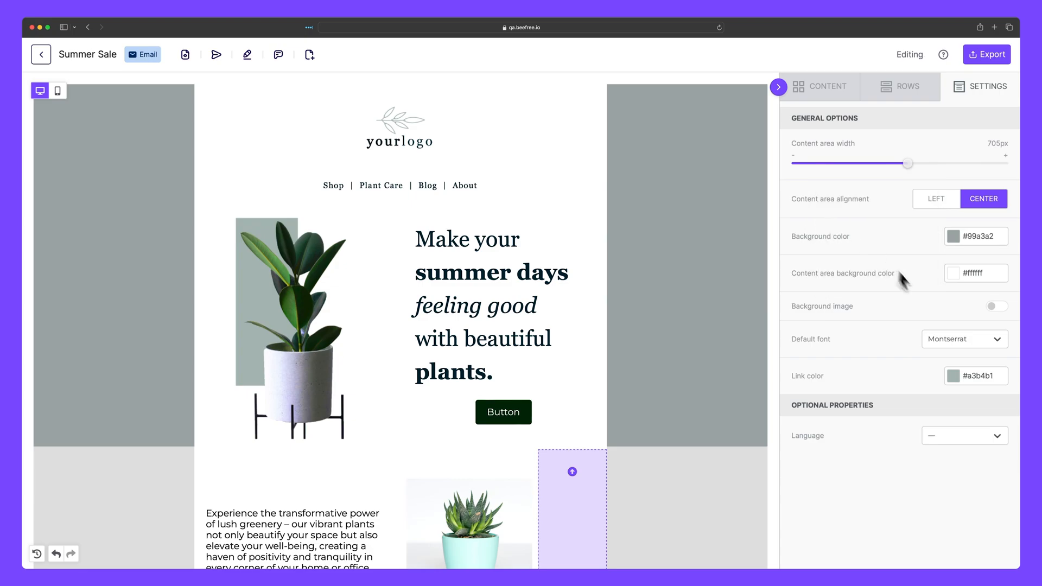
left_click(964, 338)
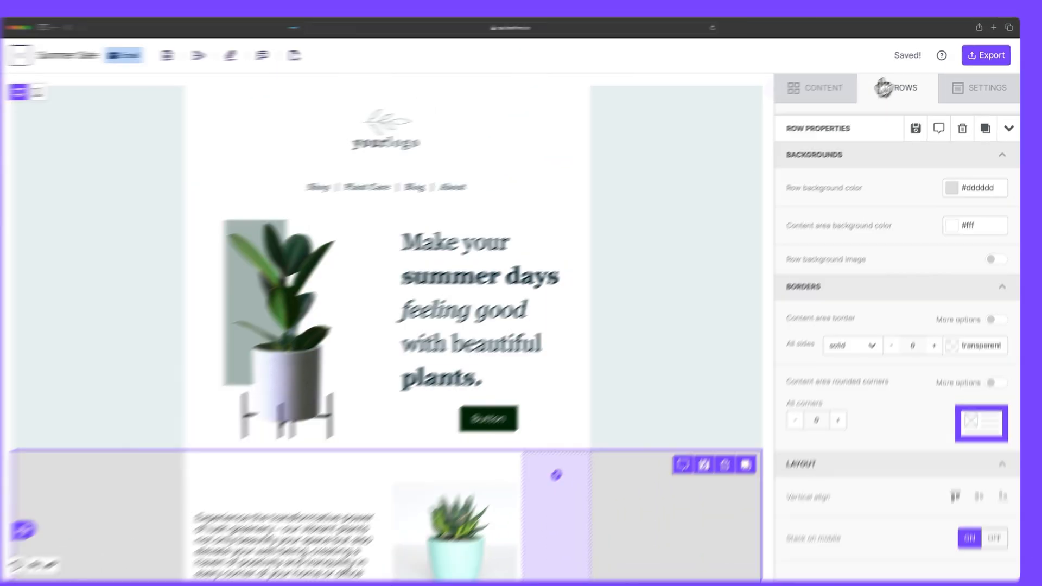
left_click(940, 55)
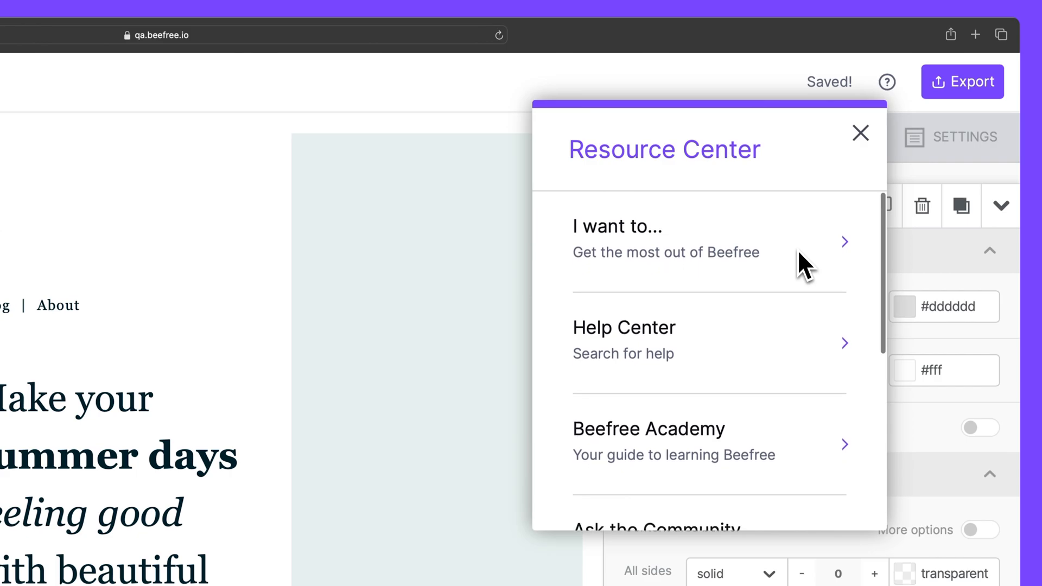
left_click(860, 133)
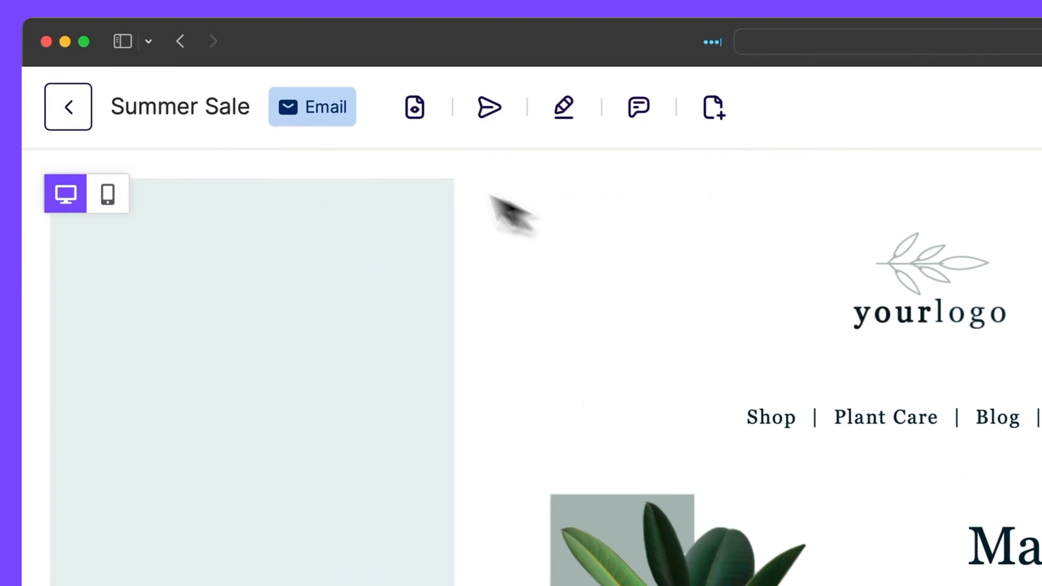
mouse_move(359, 154)
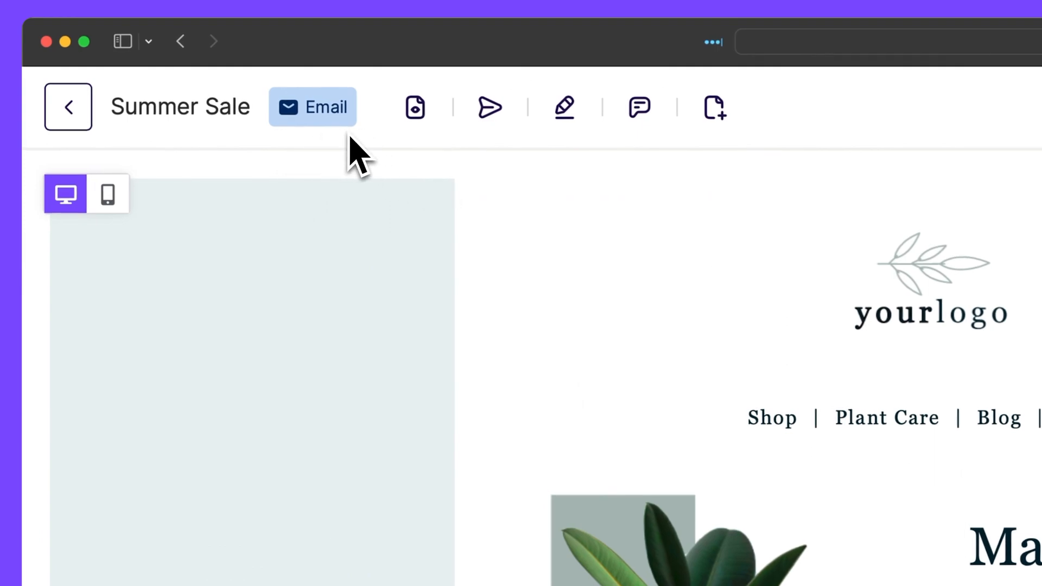
left_click(179, 107)
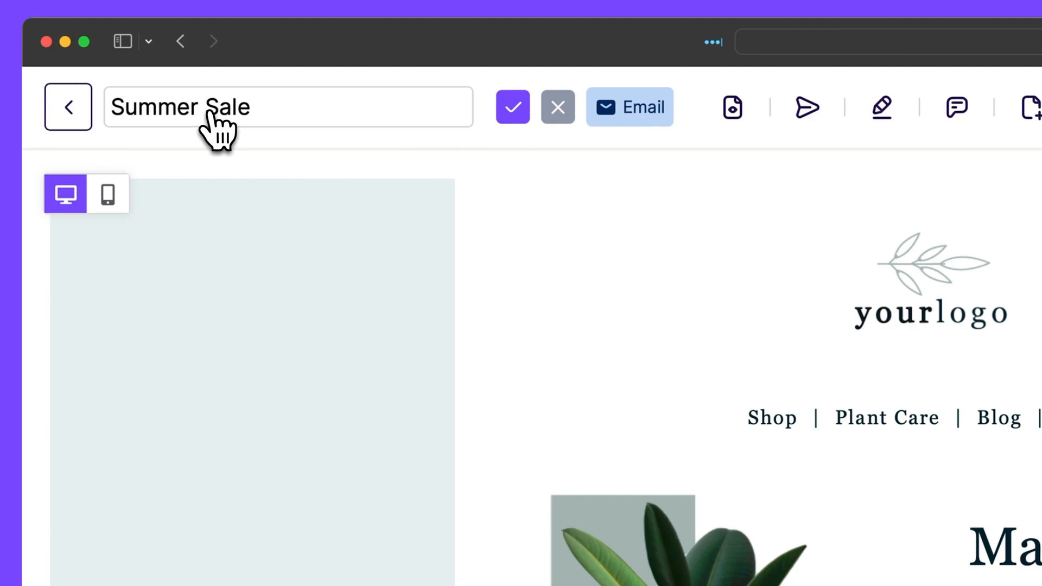
mouse_move(326, 136)
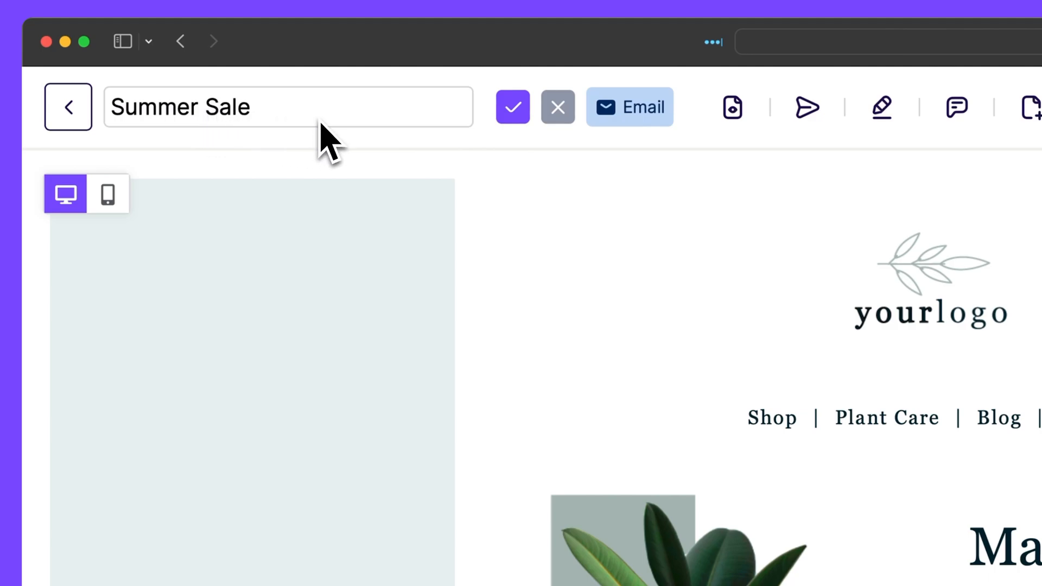
left_click(512, 108)
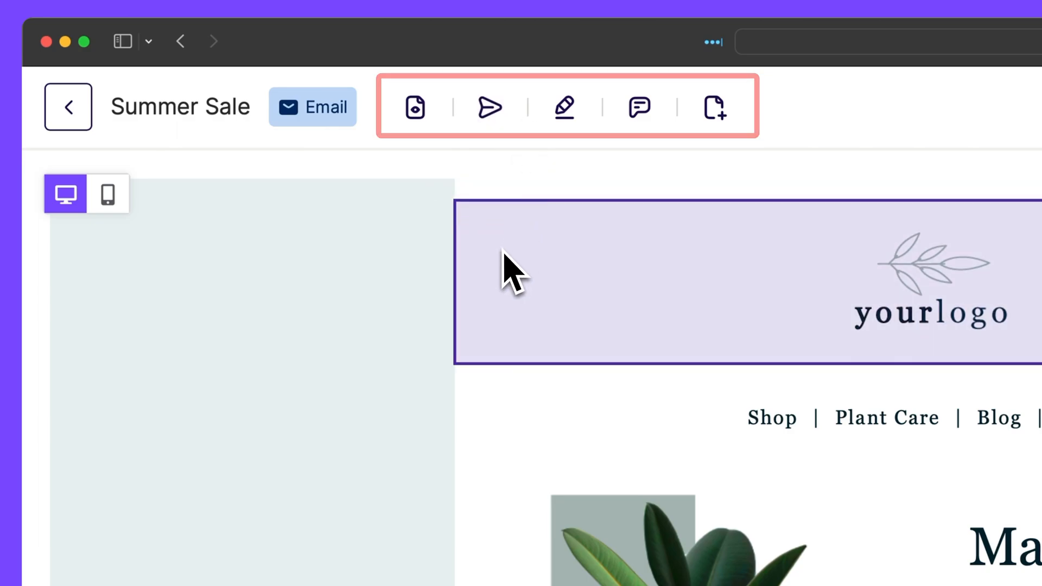
left_click(414, 106)
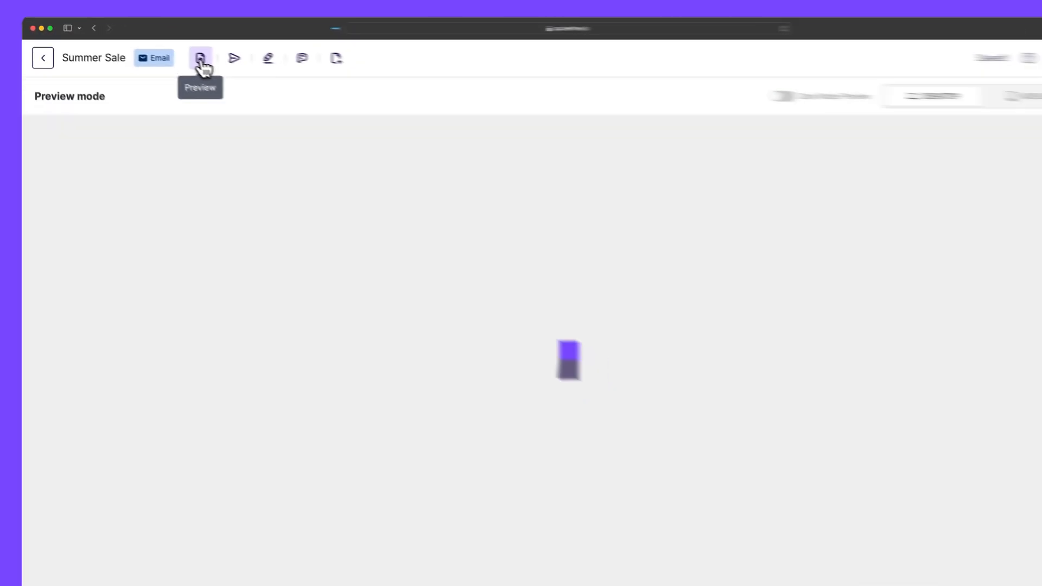
left_click(200, 57)
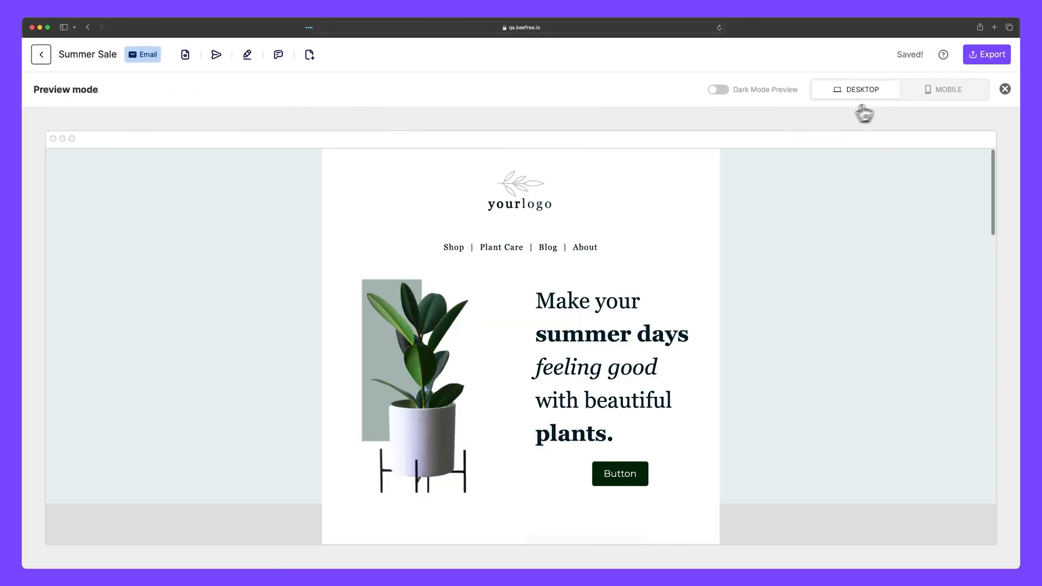
left_click(718, 89)
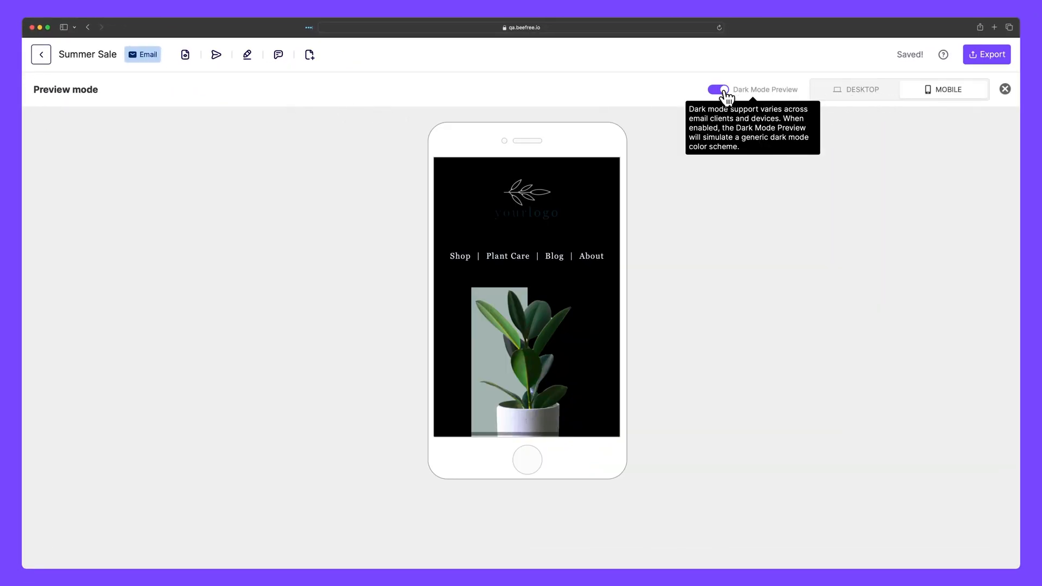
left_click(1004, 89)
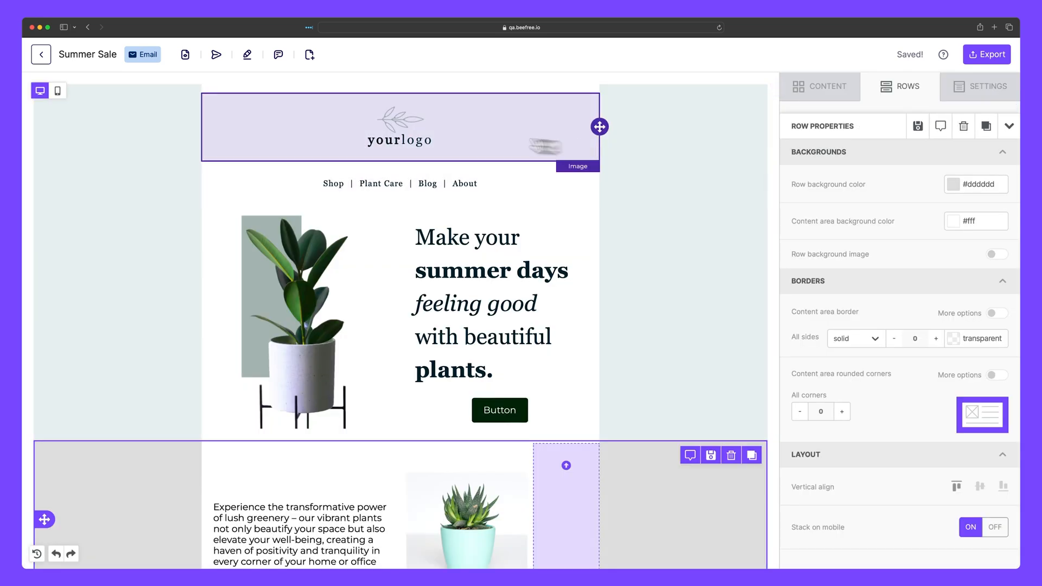
Step: Show the email's Edit details, then the All comments panel listing zero comments
left_click(216, 54)
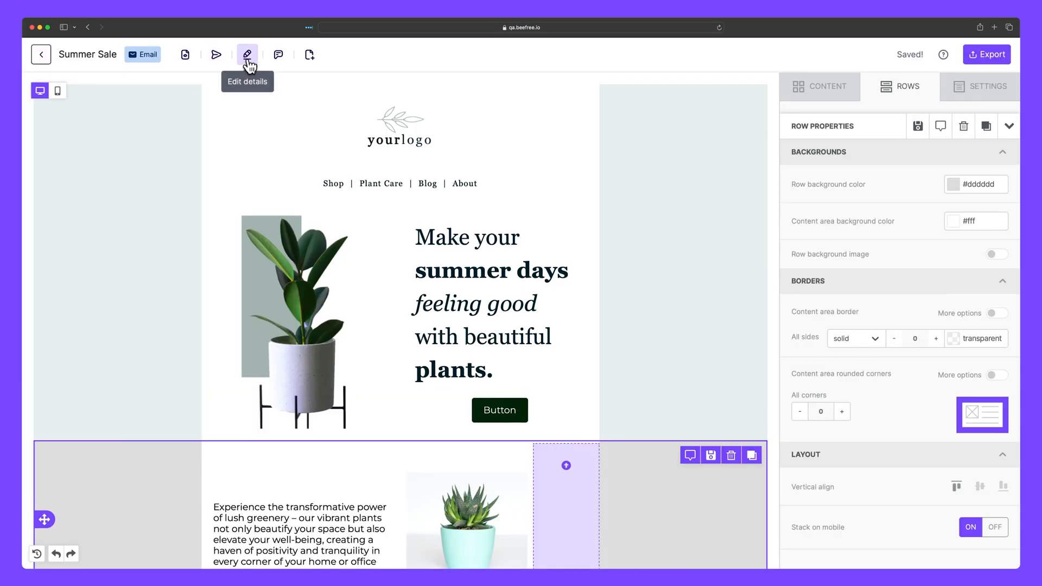
left_click(247, 54)
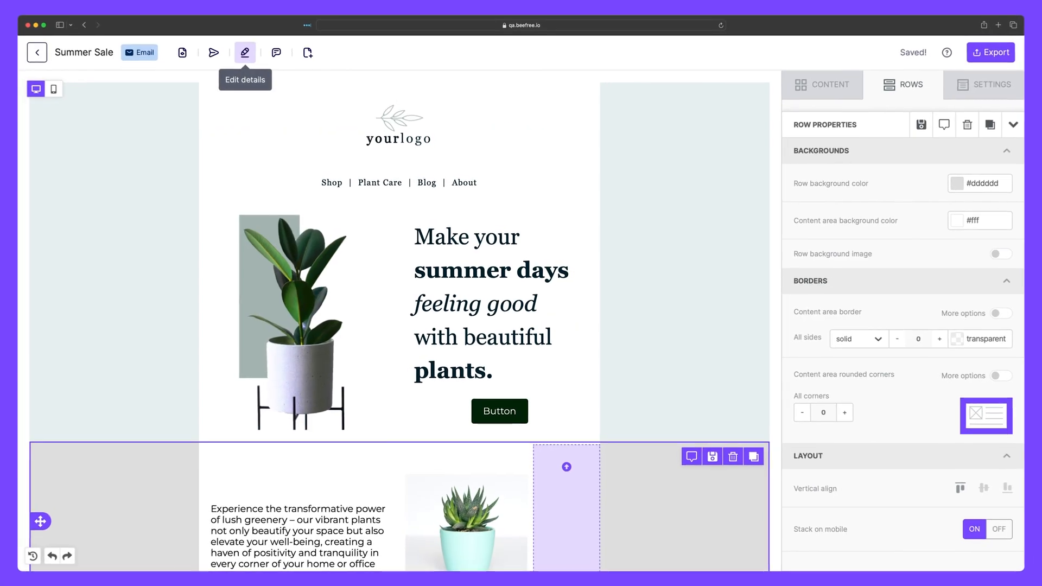
left_click(278, 54)
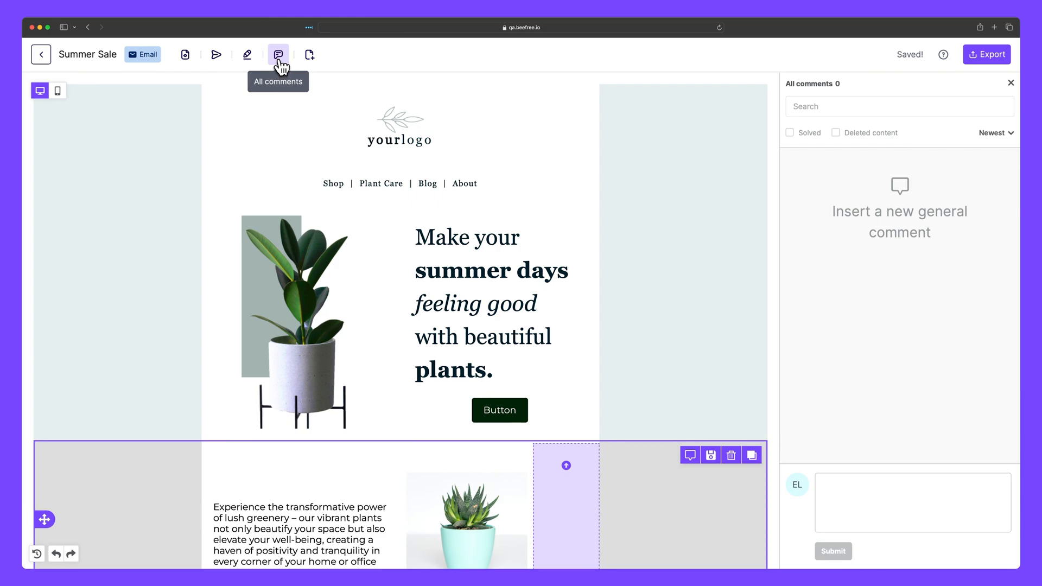
Step: Bring up the Ask for review window and dismiss it straight away
left_click(308, 54)
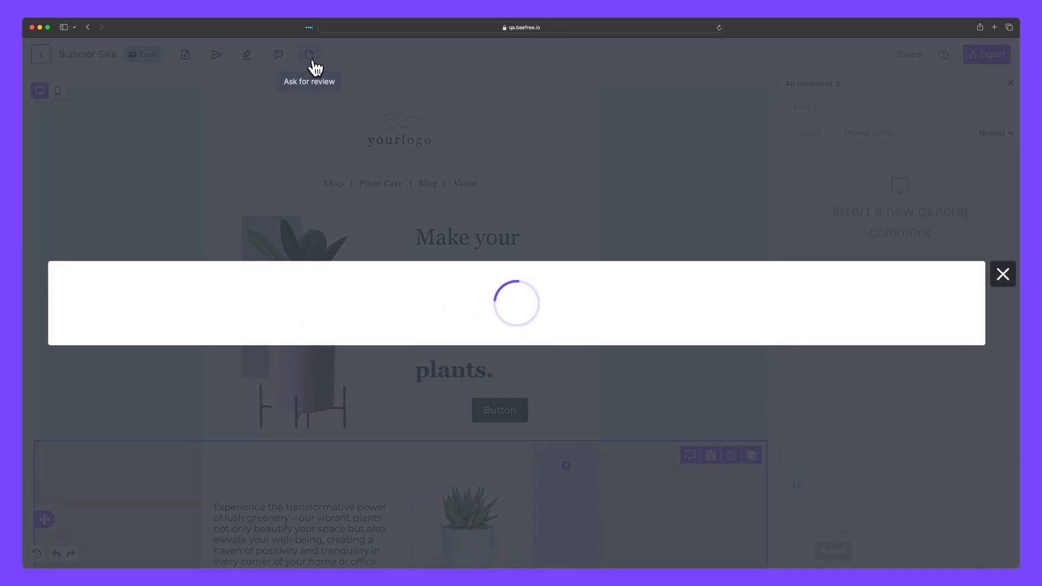
left_click(308, 54)
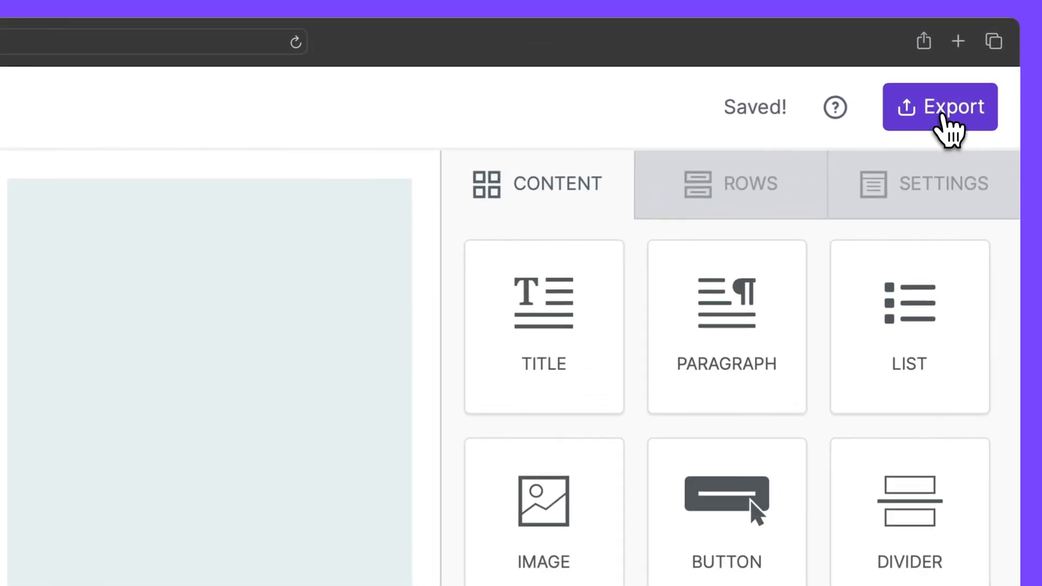
left_click(940, 106)
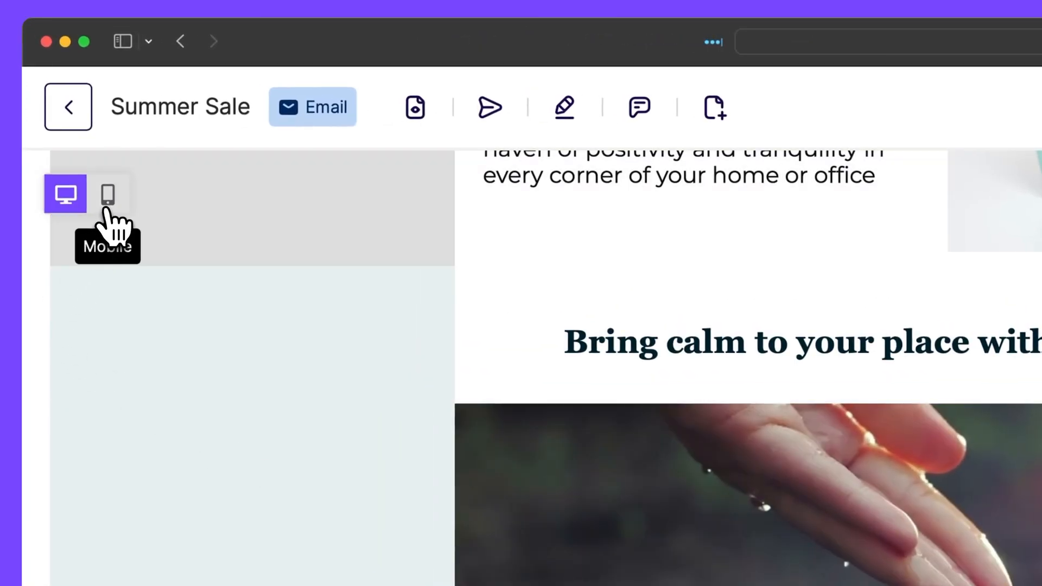
Step: In Mobile view, set the blog article row to hide on desktop and stack on mobile
left_click(109, 195)
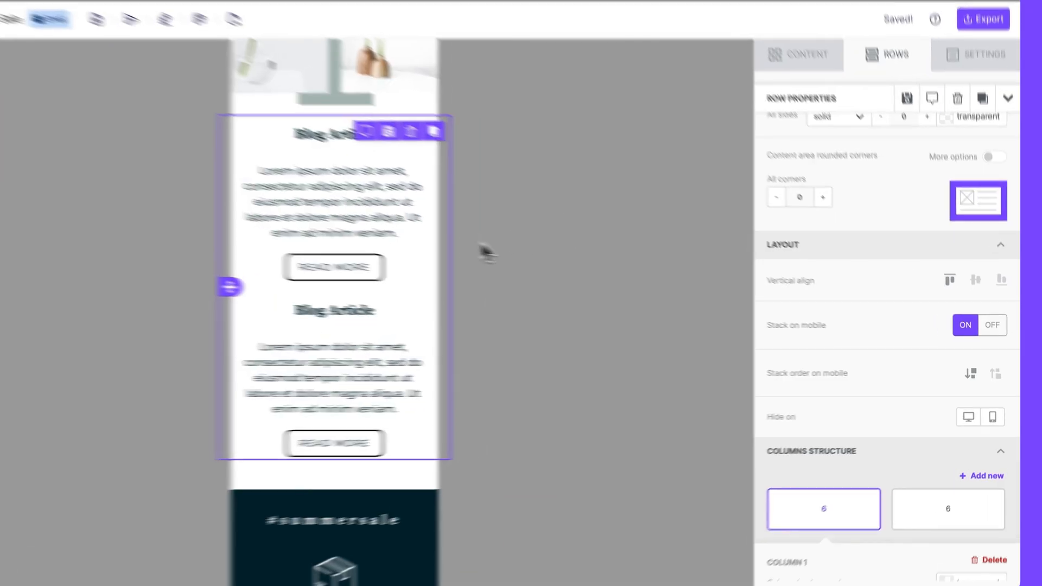
left_click(963, 421)
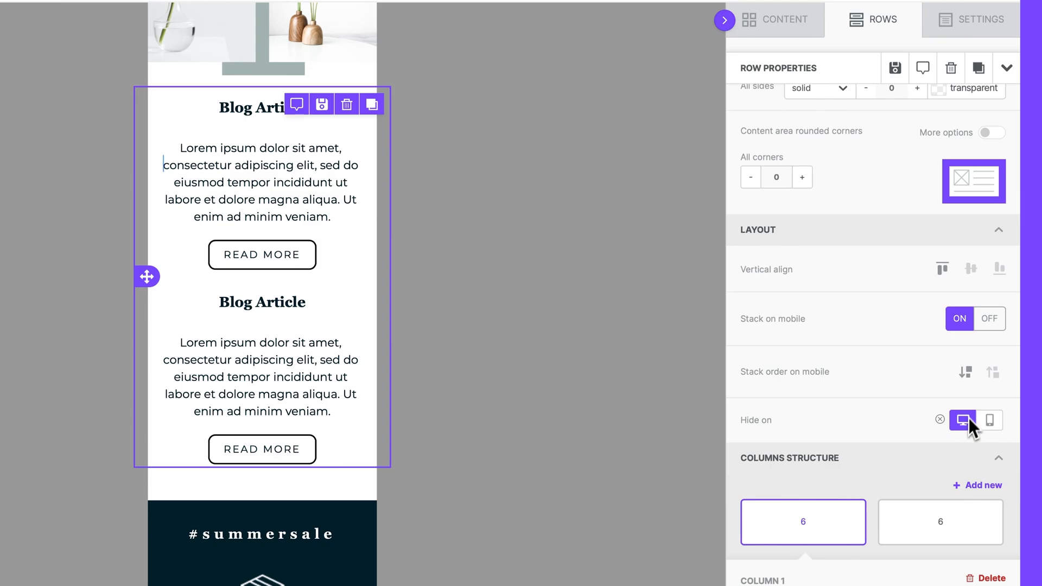
left_click(989, 318)
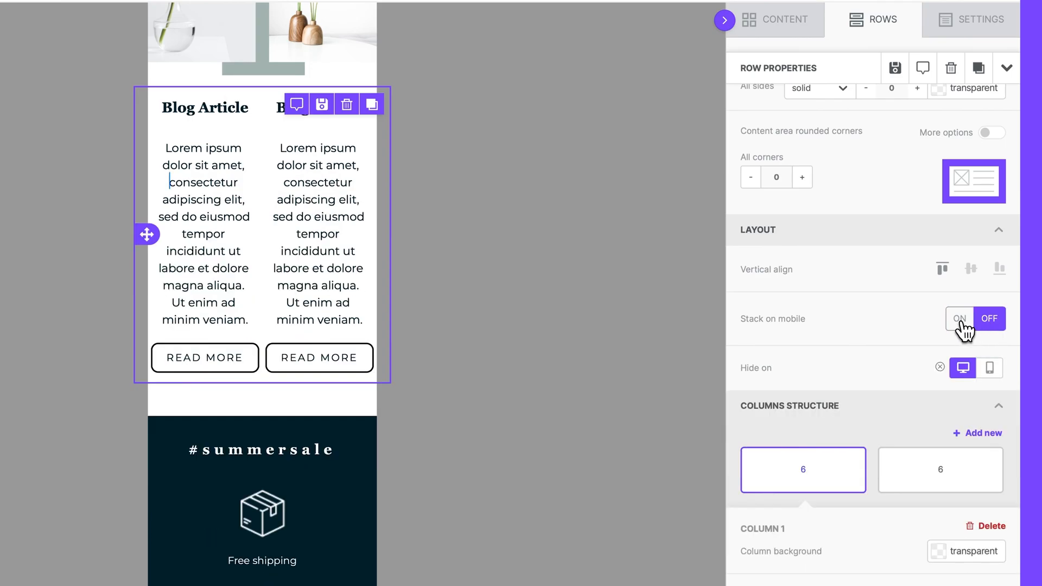
left_click(959, 318)
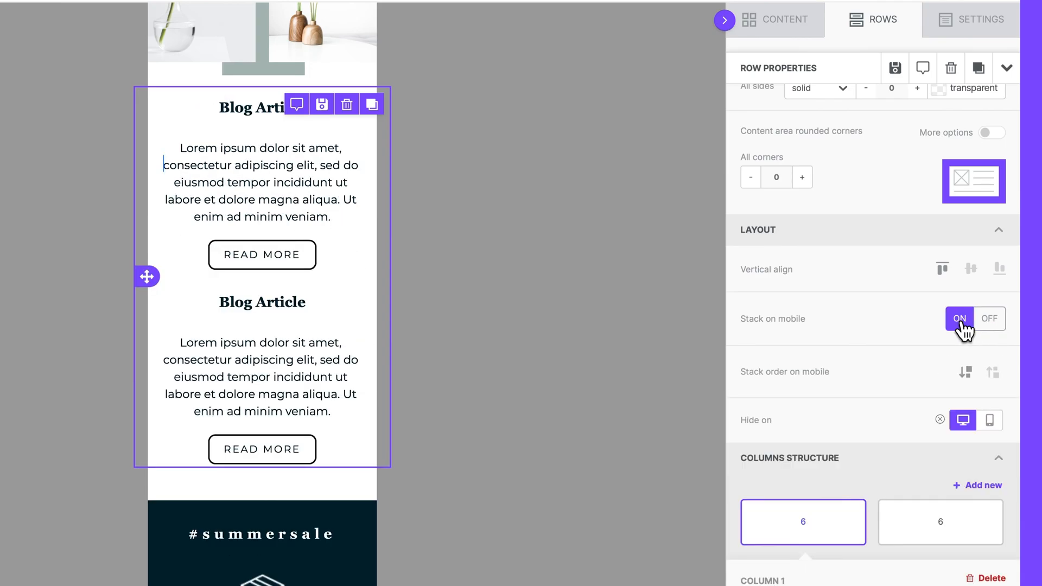
mouse_move(898, 324)
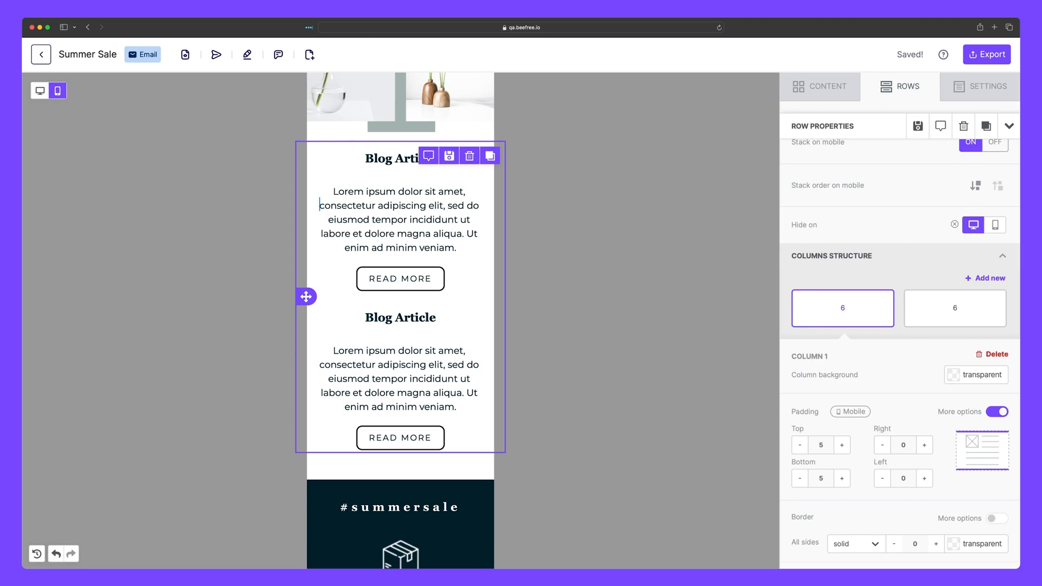
left_click(820, 87)
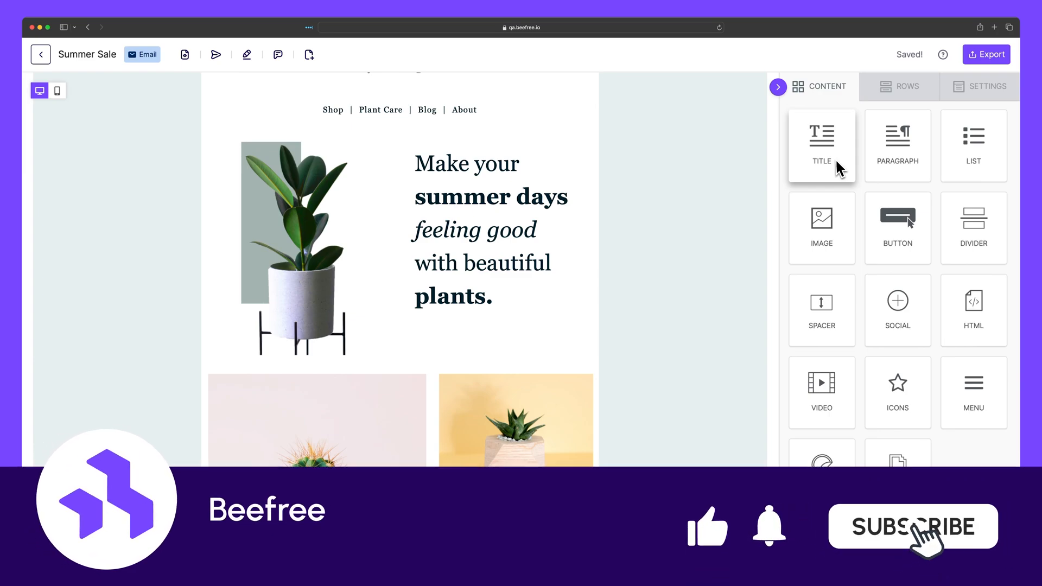
left_click(911, 526)
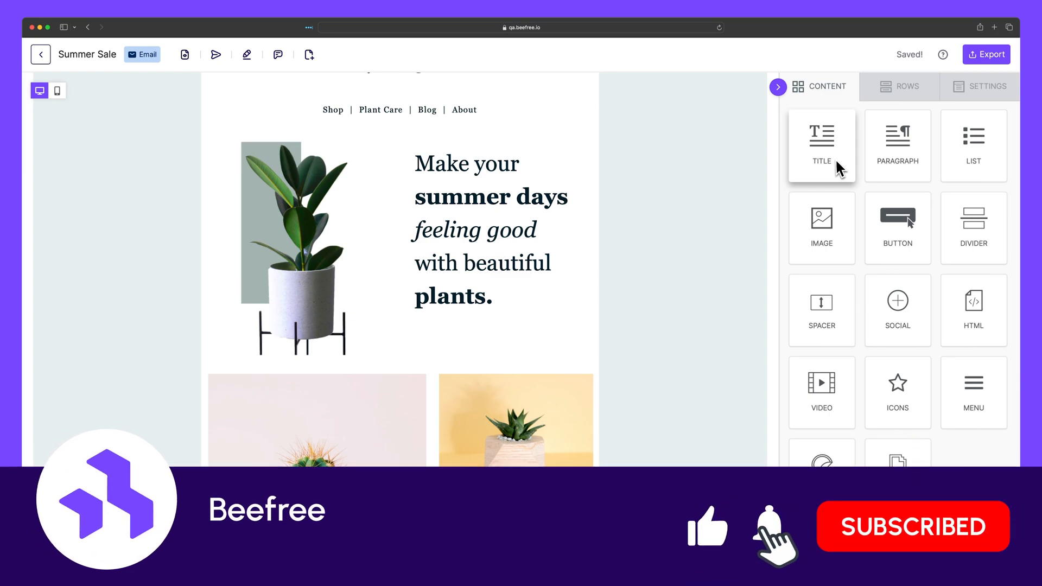